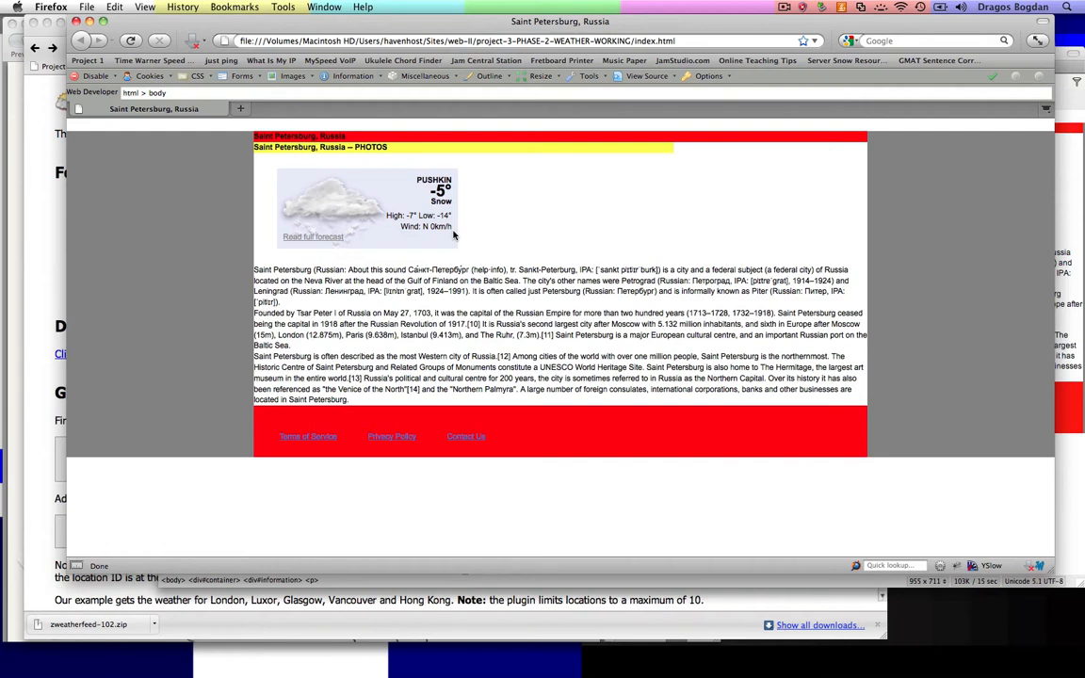
{"action": "mouse_move", "coordinate": [256, 217]}
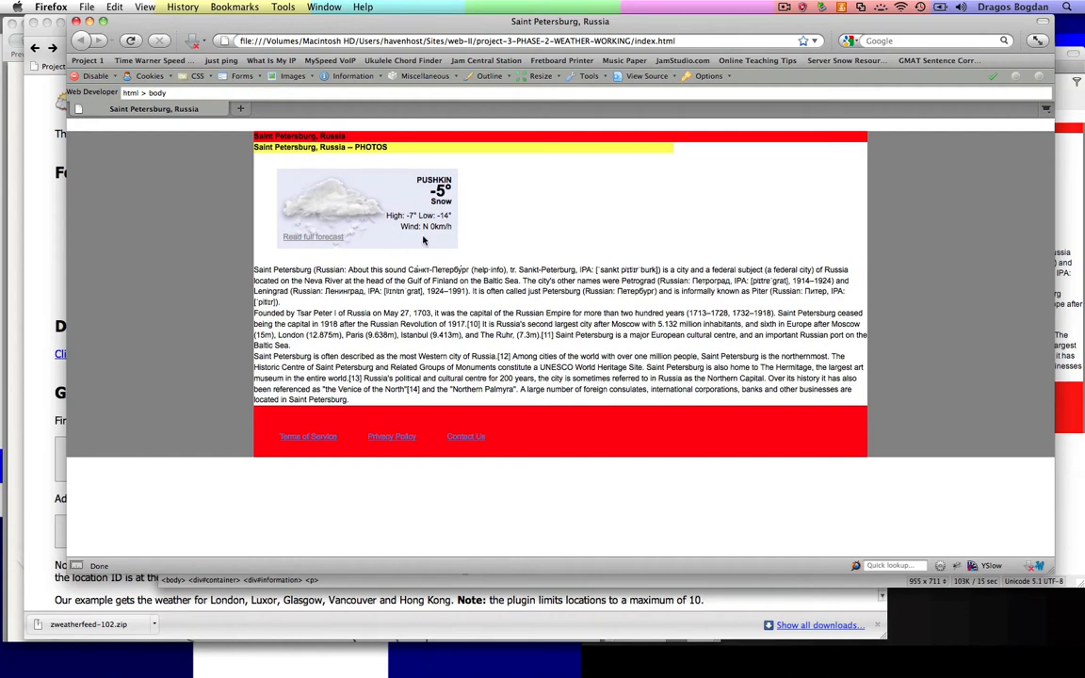
{"action": "mouse_move", "coordinate": [659, 207]}
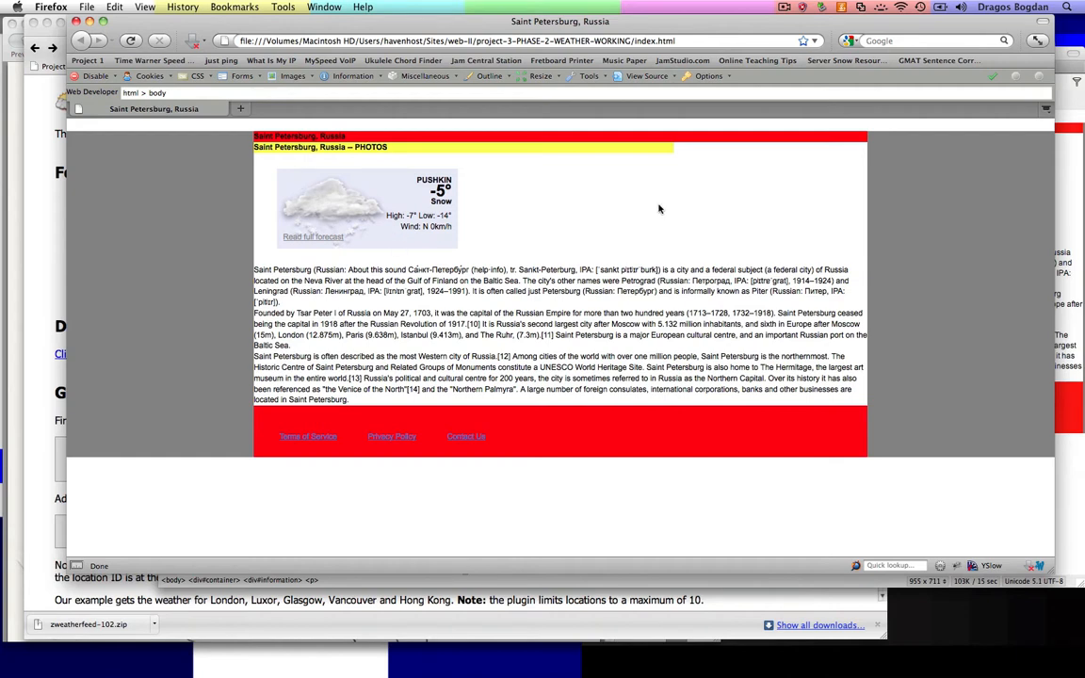
{"action": "mouse_move", "coordinate": [361, 215]}
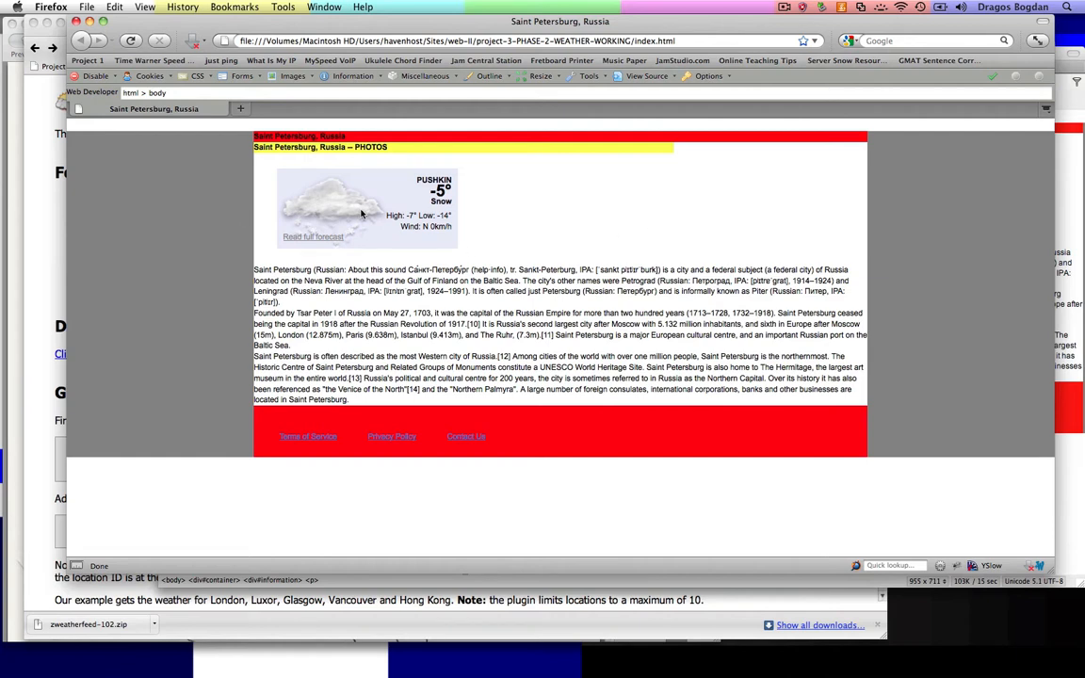
Step: Bring up index.html in Dreamweaver to float the #weather box right
{"action": "double_click", "coordinate": [312, 147]}
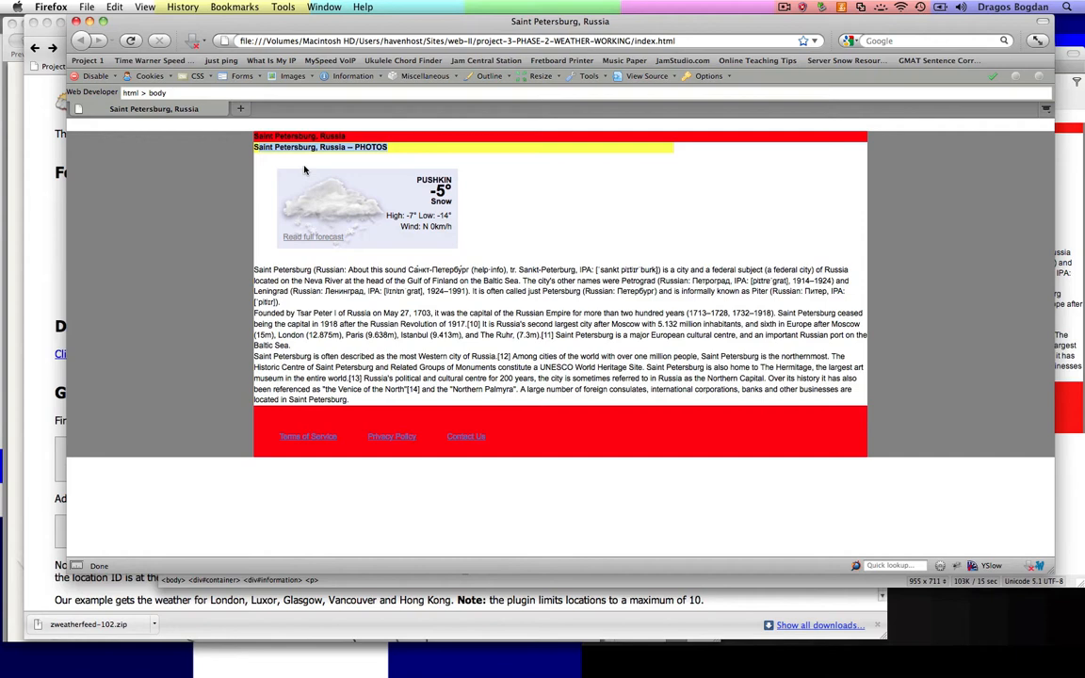
{"action": "mouse_move", "coordinate": [268, 226]}
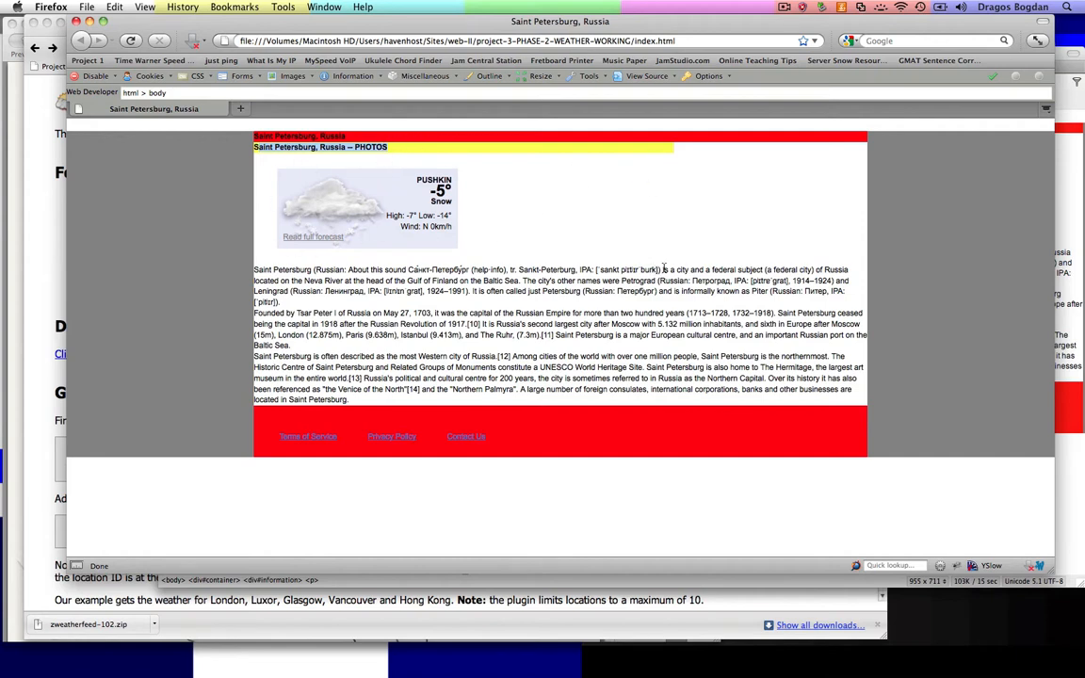
{"action": "mouse_move", "coordinate": [795, 177]}
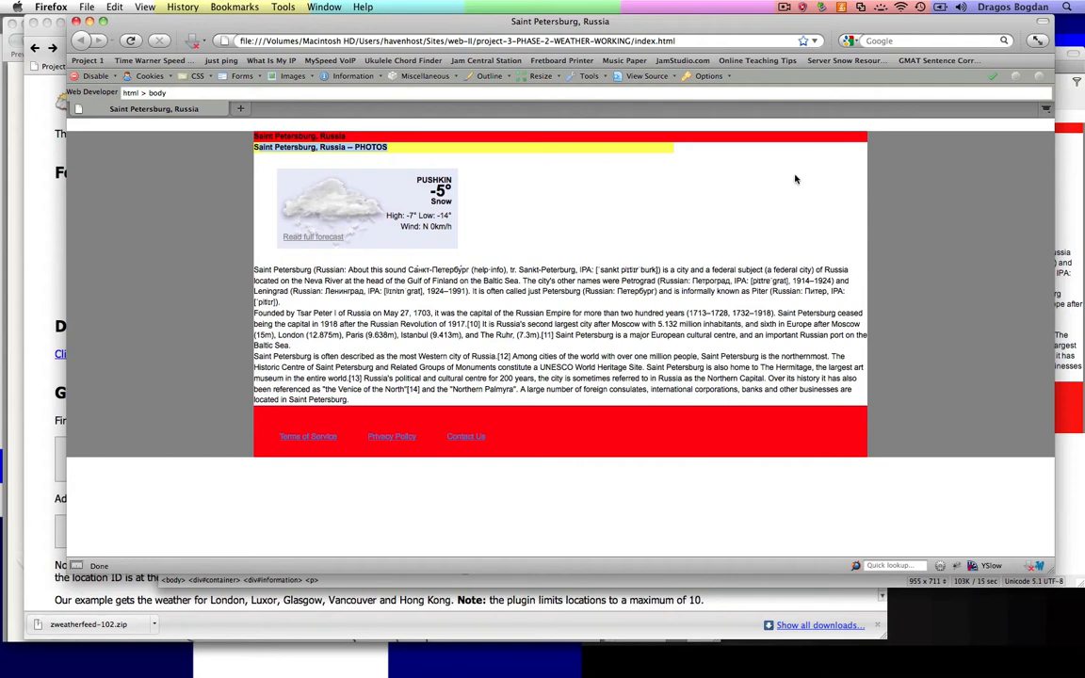
{"action": "mouse_move", "coordinate": [795, 177]}
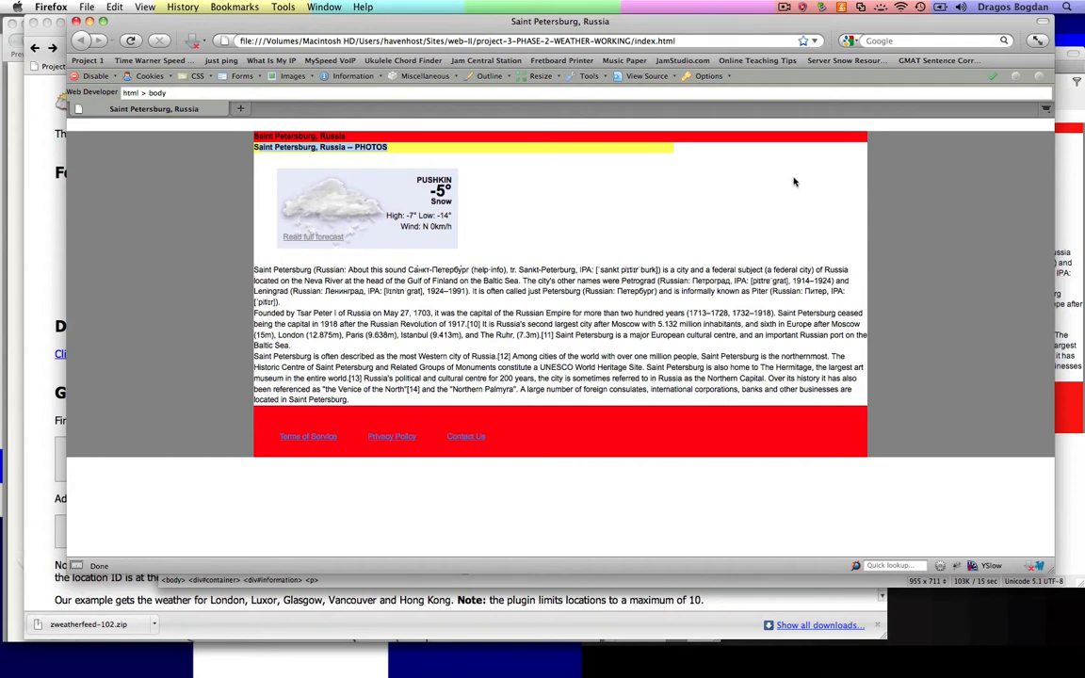
{"action": "mouse_move", "coordinate": [784, 169]}
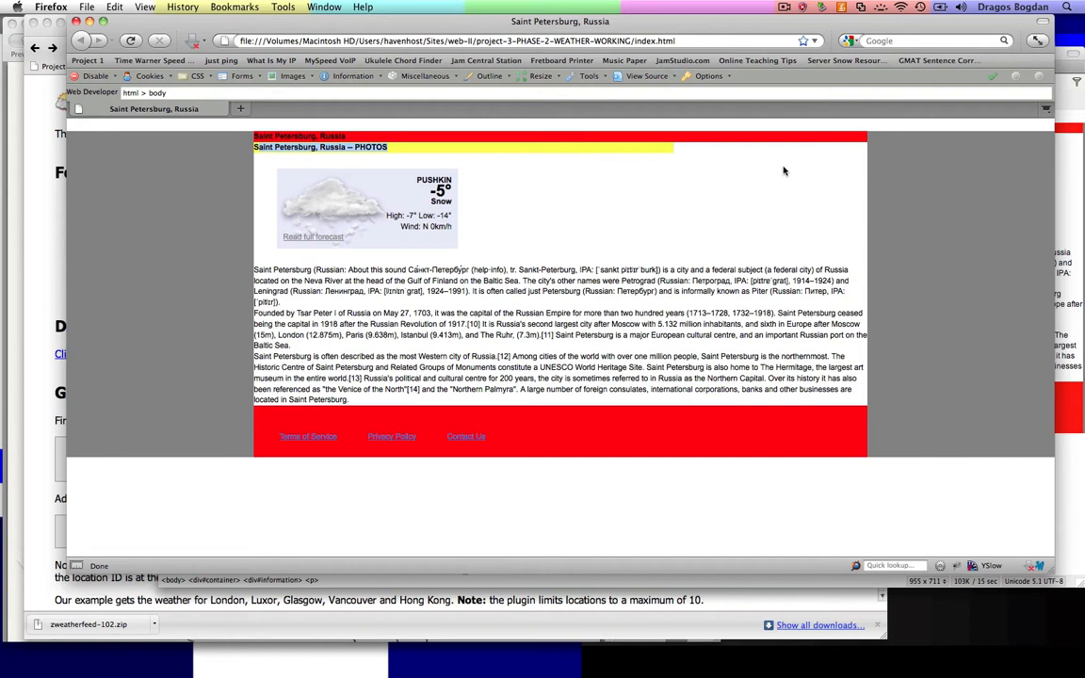
{"action": "mouse_move", "coordinate": [789, 177]}
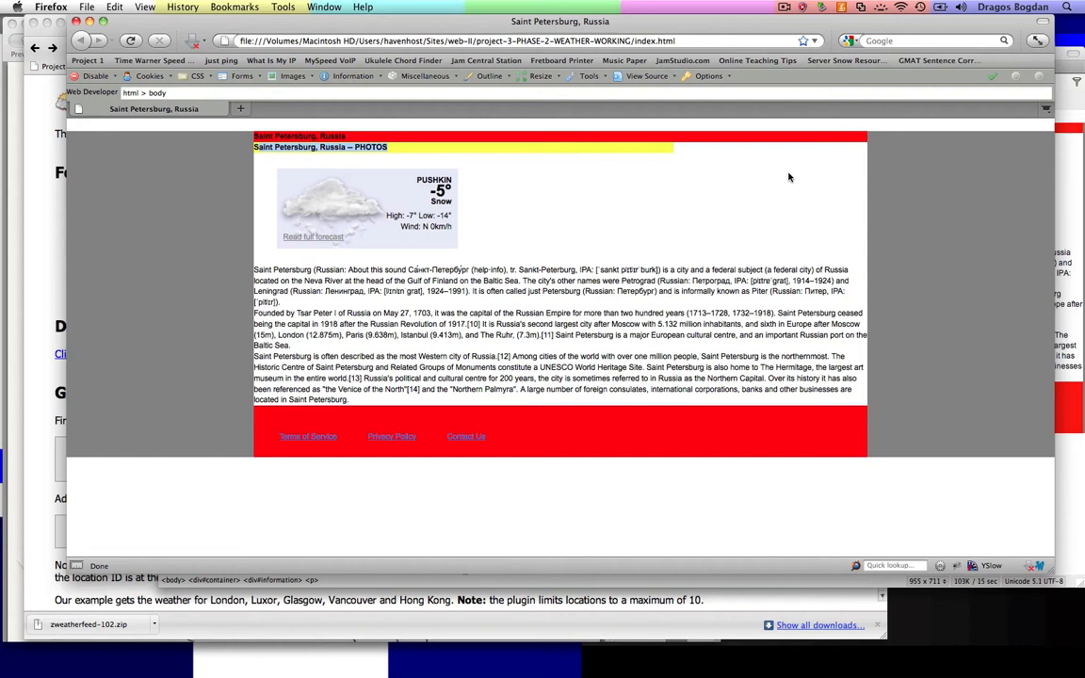
{"action": "mouse_move", "coordinate": [377, 192]}
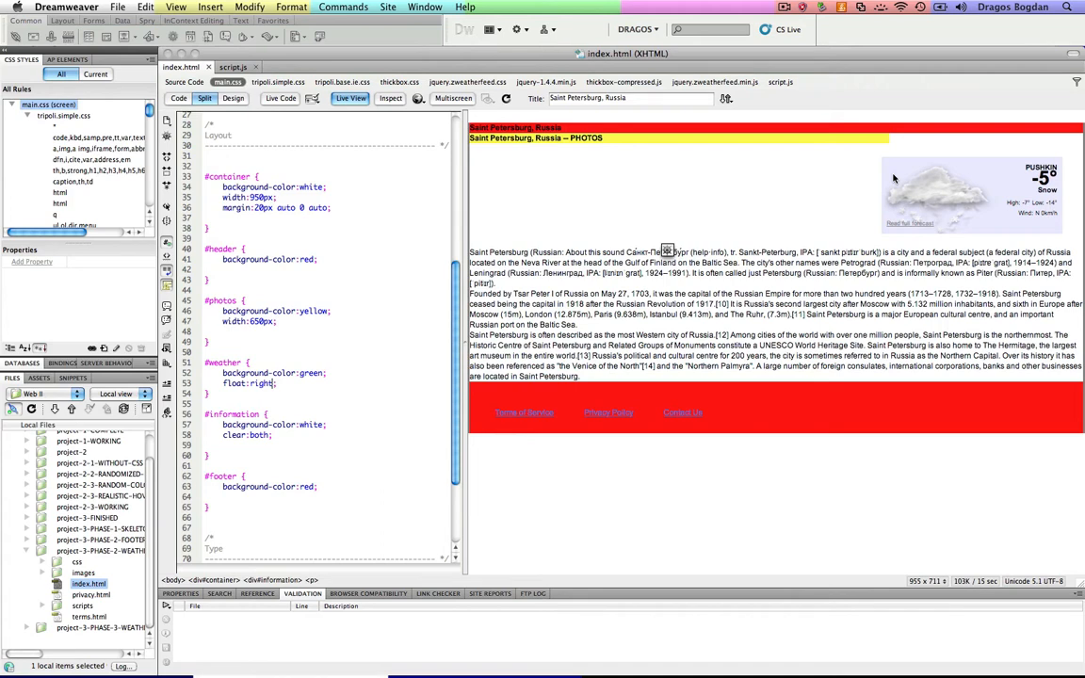
{"action": "mouse_move", "coordinate": [573, 230]}
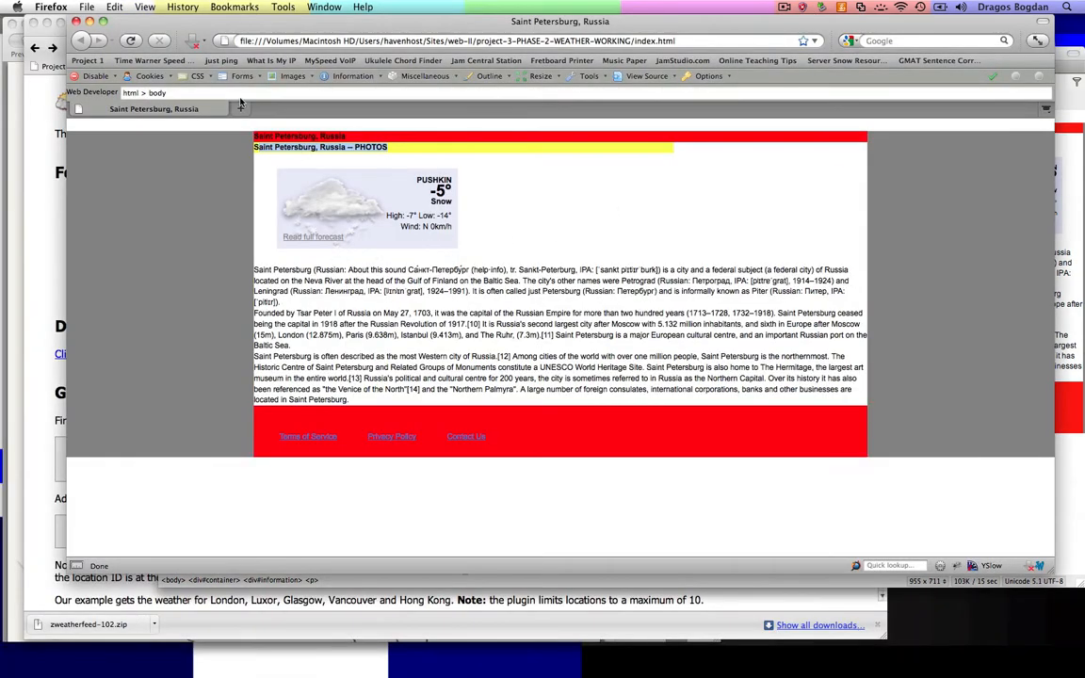
Step: Uncheck View Style Information in the Web Developer CSS menu
{"action": "left_click", "coordinate": [196, 75]}
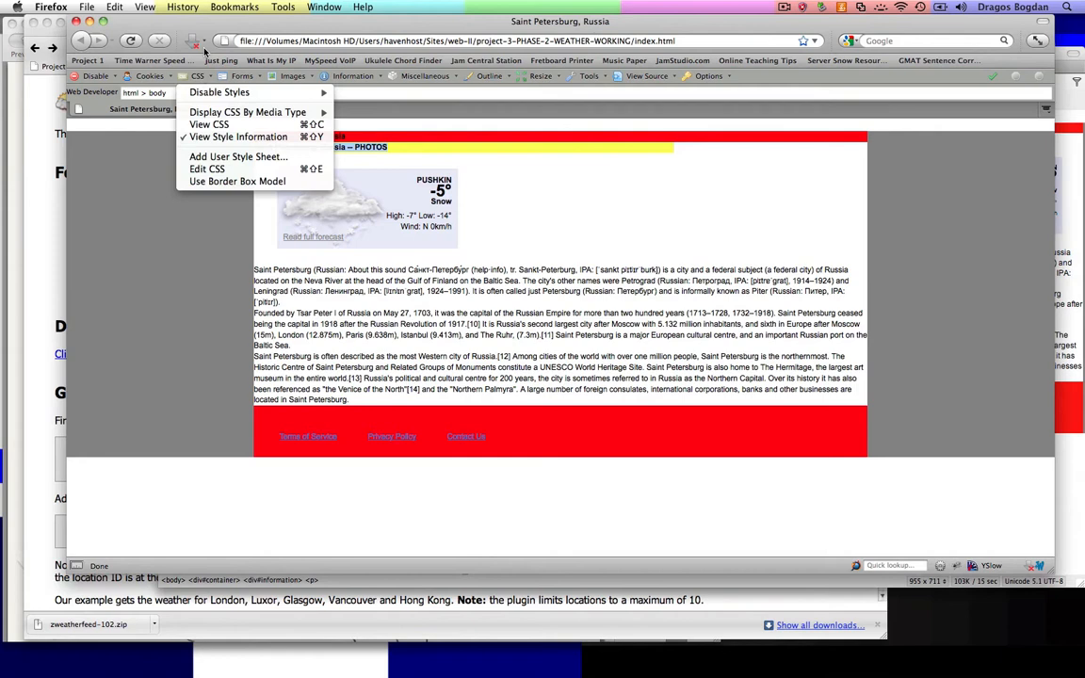
{"action": "mouse_move", "coordinate": [238, 135]}
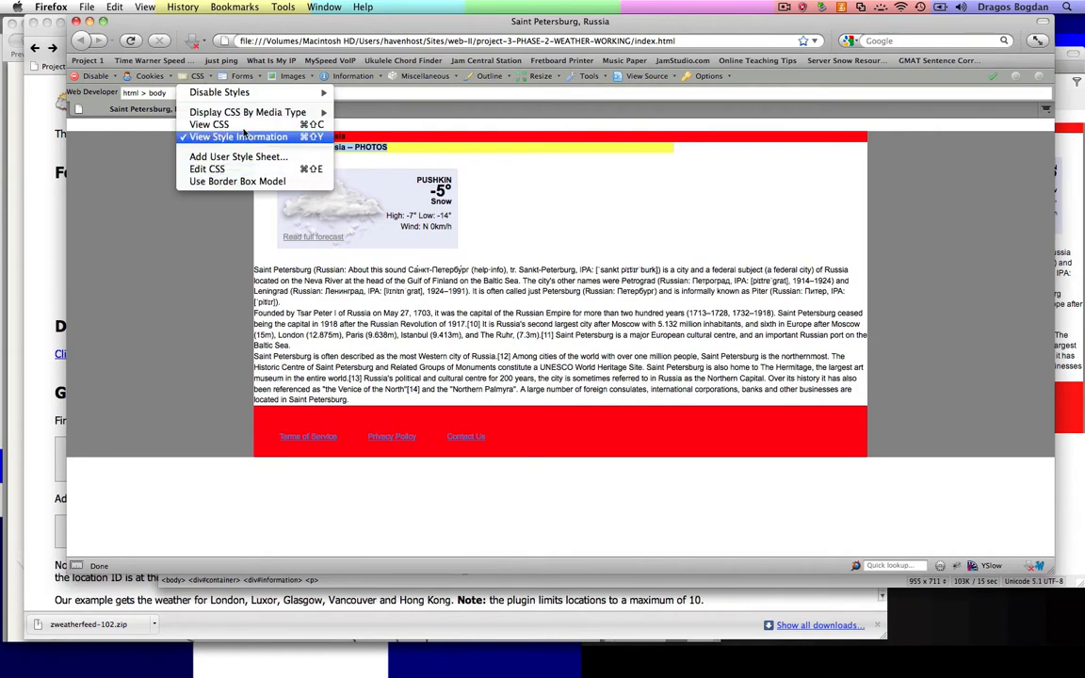
{"action": "left_click", "coordinate": [238, 136]}
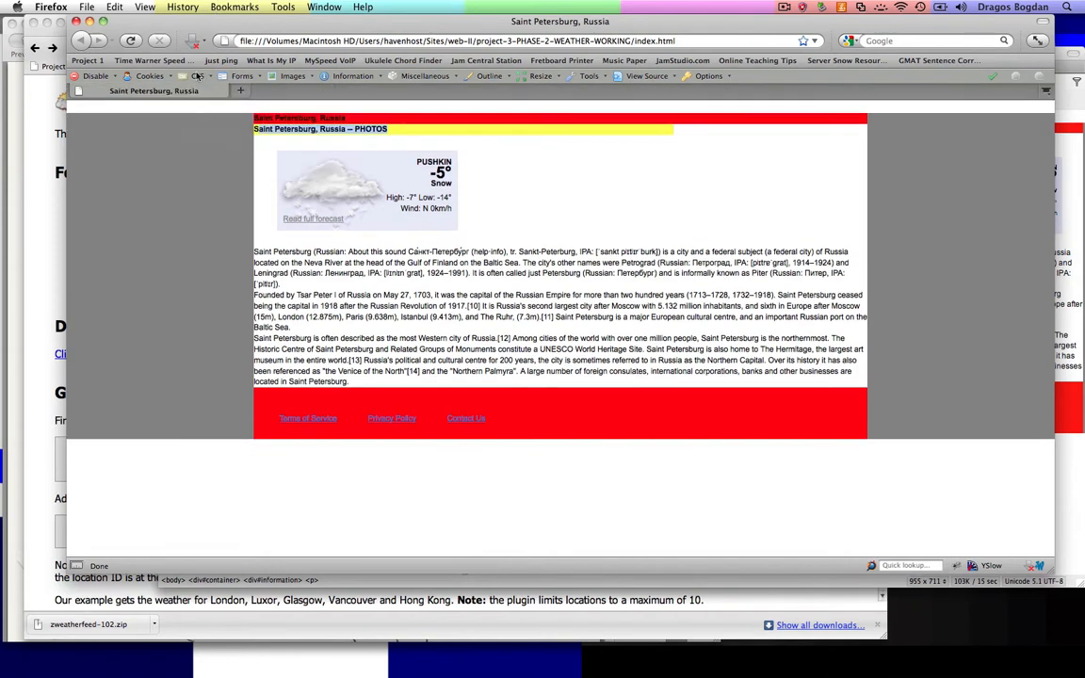
{"action": "left_click", "coordinate": [197, 76]}
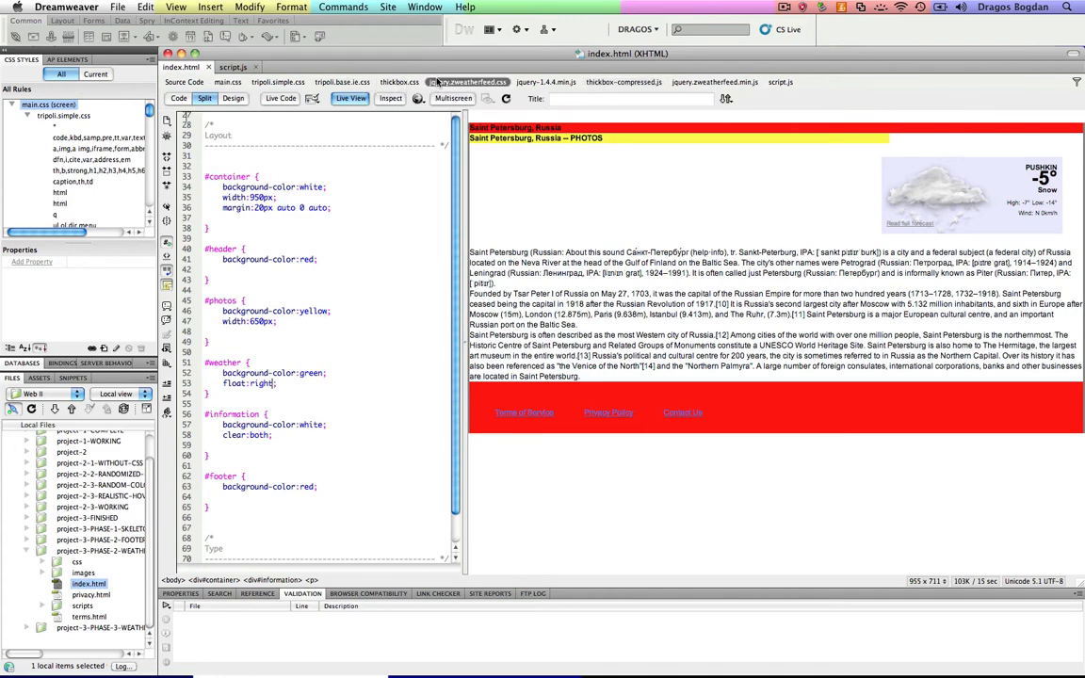
Step: Comment out the .odd and .even rules in jquery.zweatherfeed.css with /* */, then return to #weather
{"action": "left_click", "coordinate": [471, 83]}
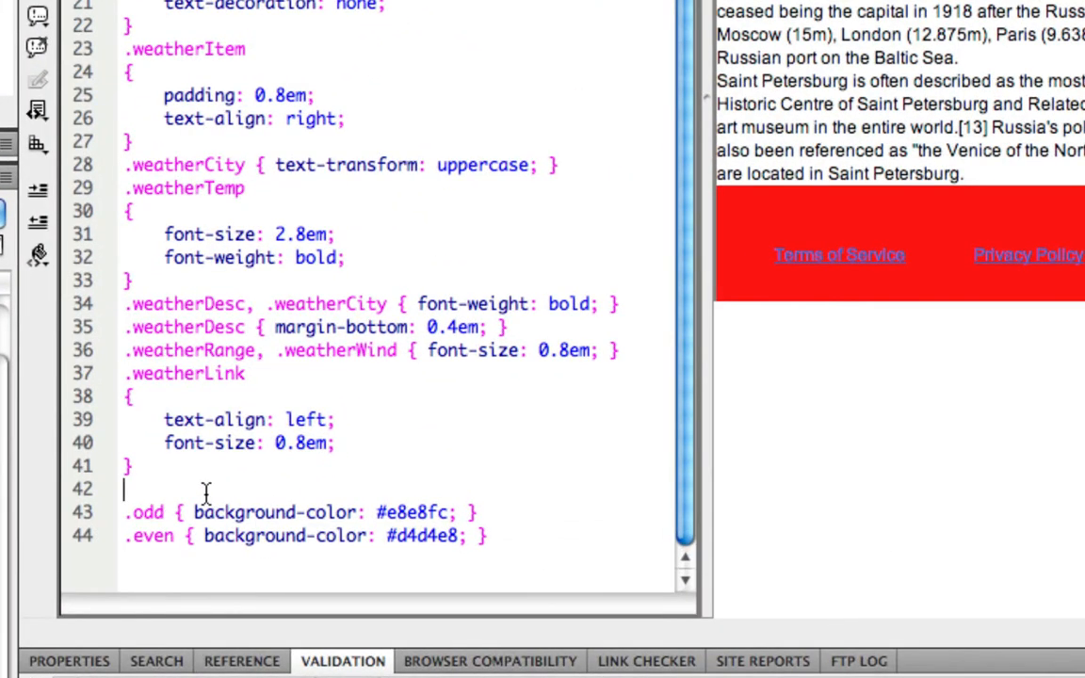
{"action": "type", "text": "/*"}
{"action": "type", "text": "*/"}
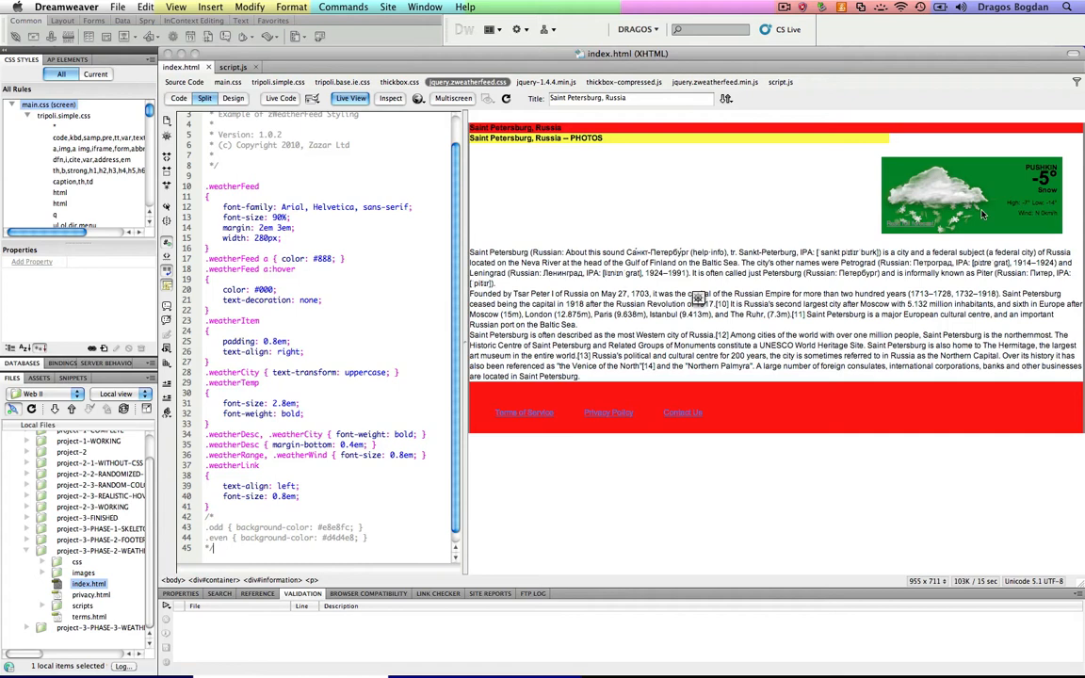
{"action": "mouse_move", "coordinate": [999, 219]}
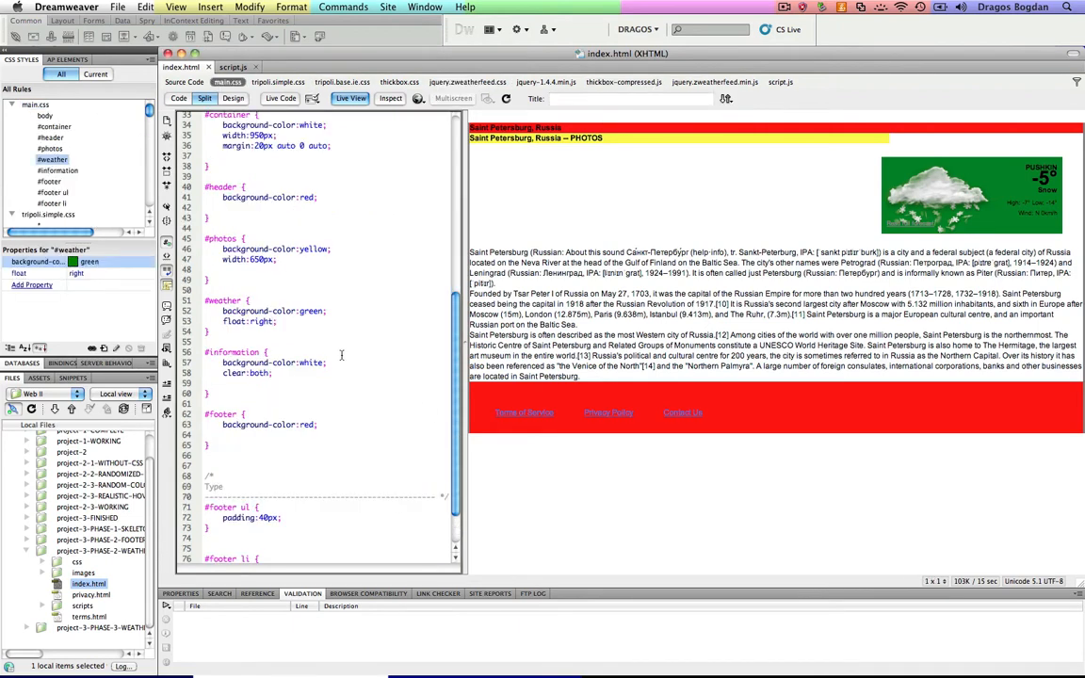
{"action": "left_click", "coordinate": [274, 311]}
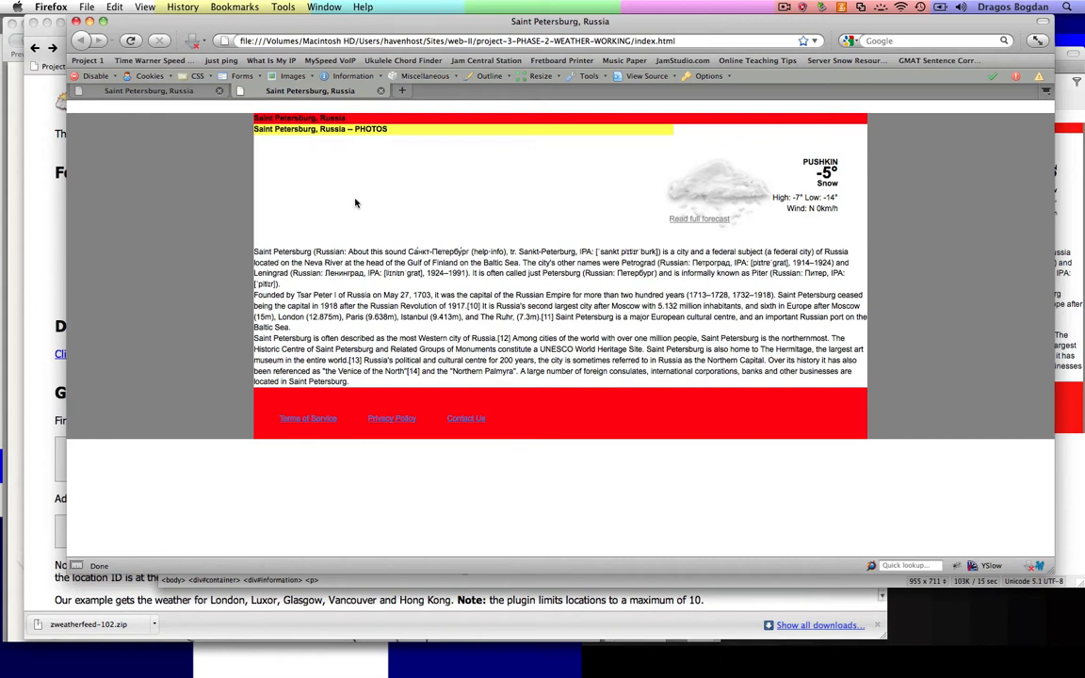
{"action": "mouse_move", "coordinate": [859, 196]}
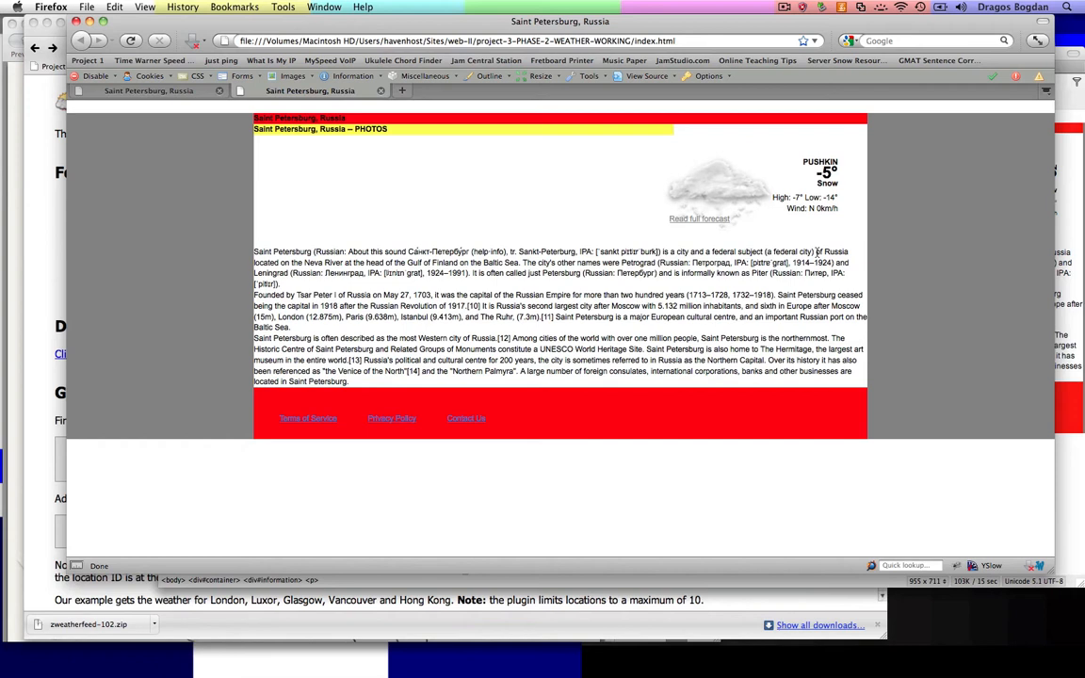
{"action": "mouse_move", "coordinate": [796, 162]}
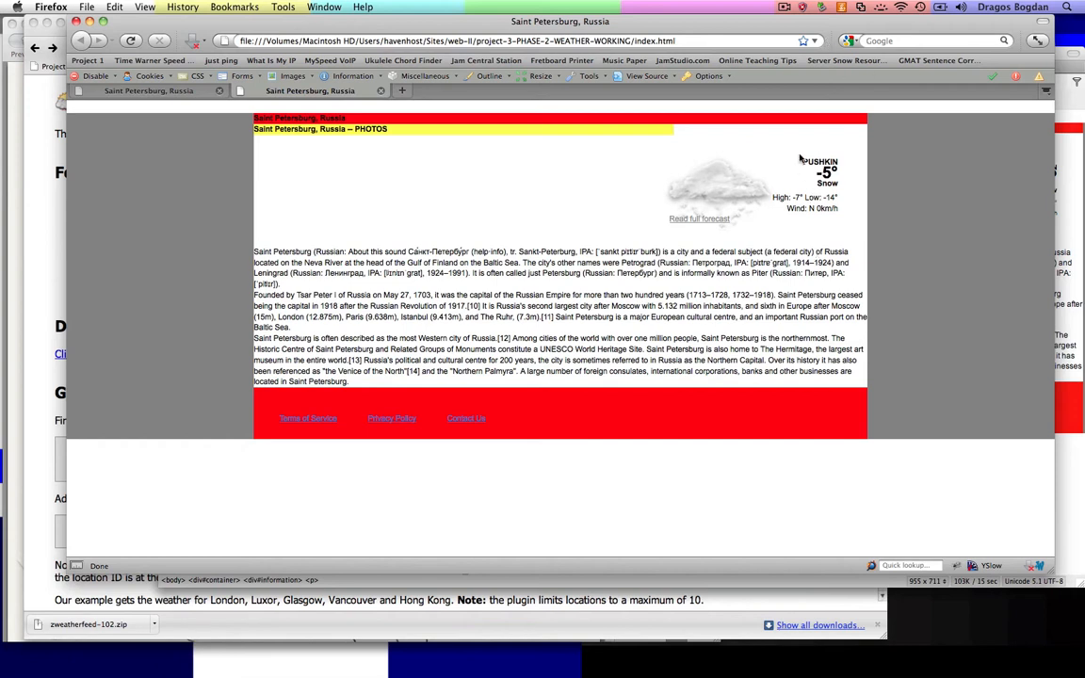
{"action": "mouse_move", "coordinate": [843, 219]}
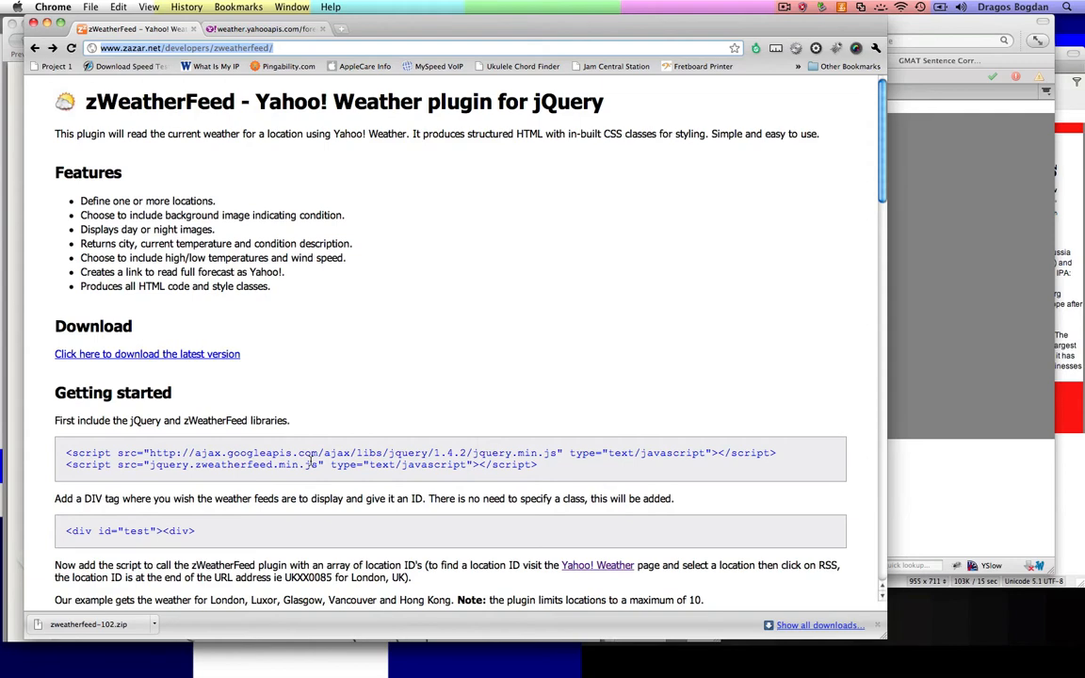
Step: Find the 'unit' option and its 'fahrenheit' value in the zWeatherFeed plug-in options table
{"action": "scroll", "scroll_direction": "down", "scroll_amount": 3}
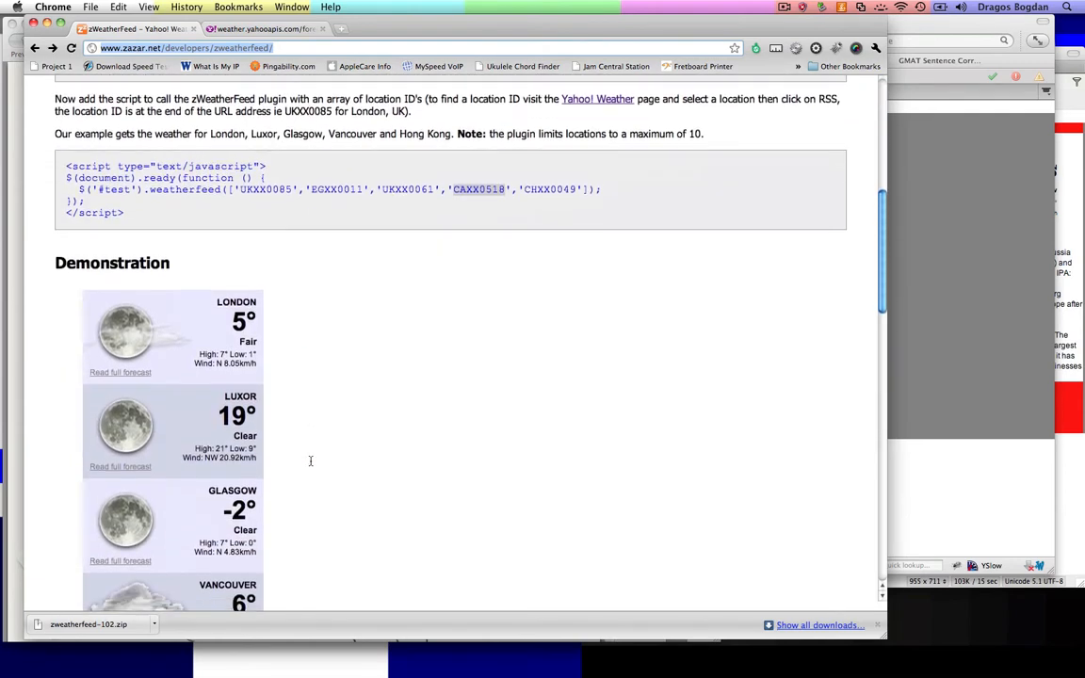
{"action": "scroll", "scroll_direction": "down", "scroll_amount": 3}
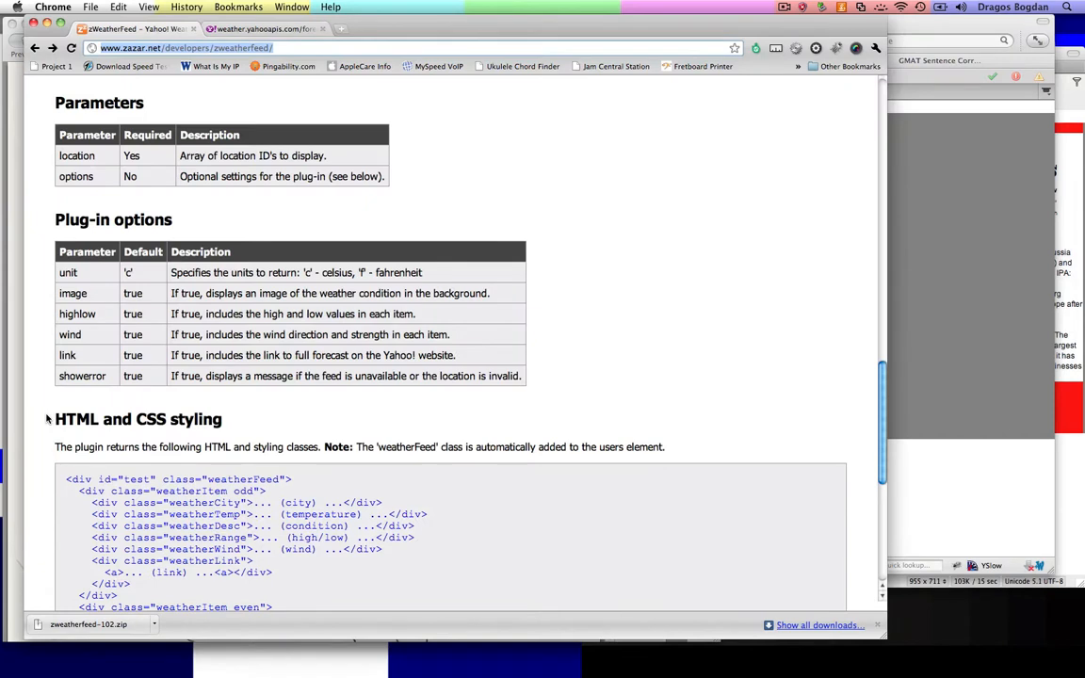
{"action": "double_click", "coordinate": [399, 271]}
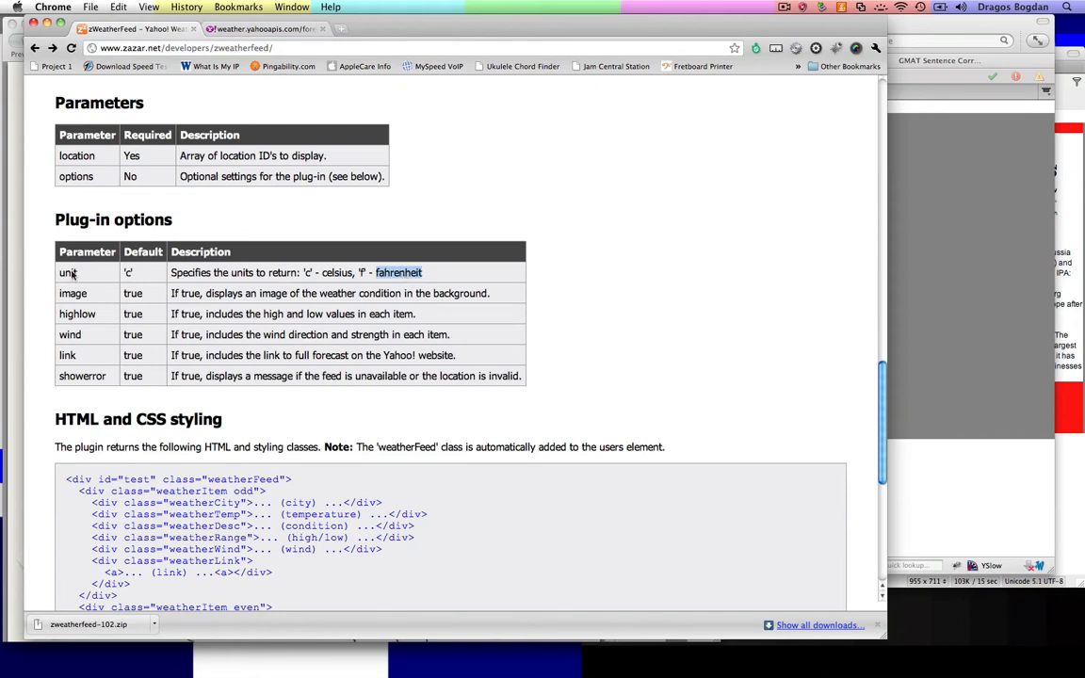
{"action": "mouse_move", "coordinate": [79, 392]}
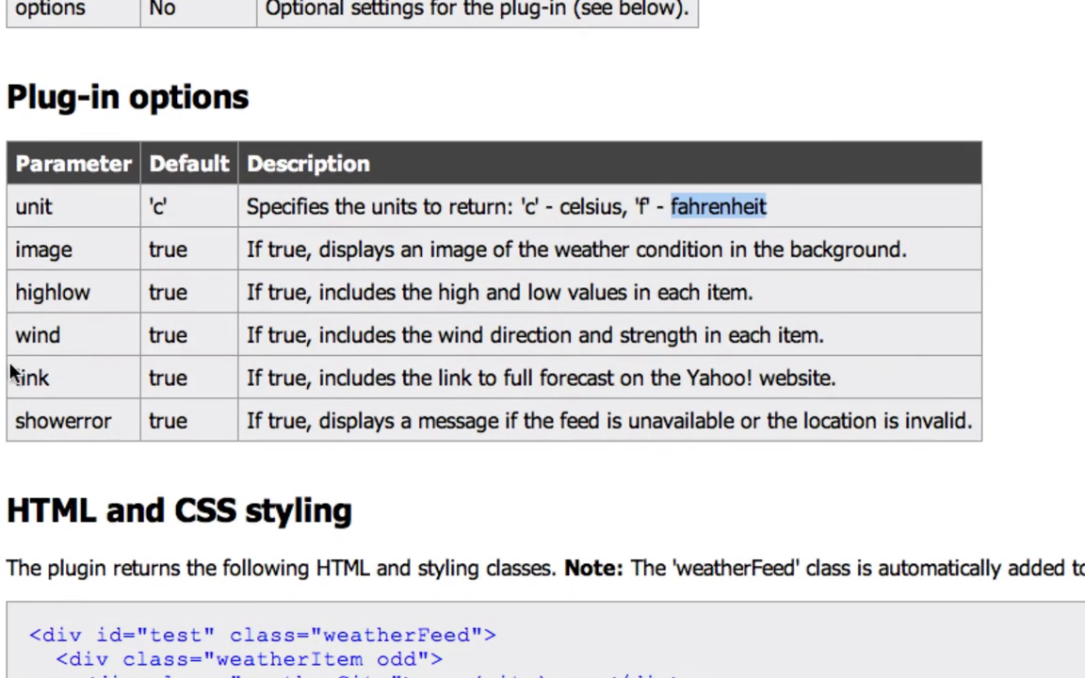
{"action": "mouse_move", "coordinate": [91, 318]}
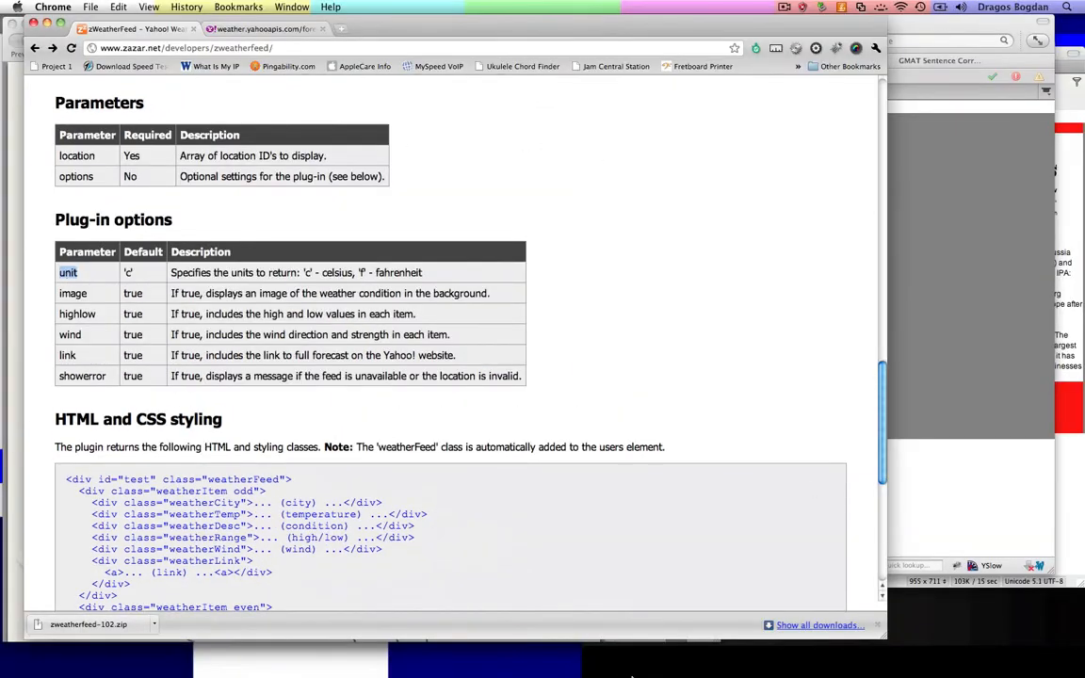
{"action": "left_click", "coordinate": [547, 654]}
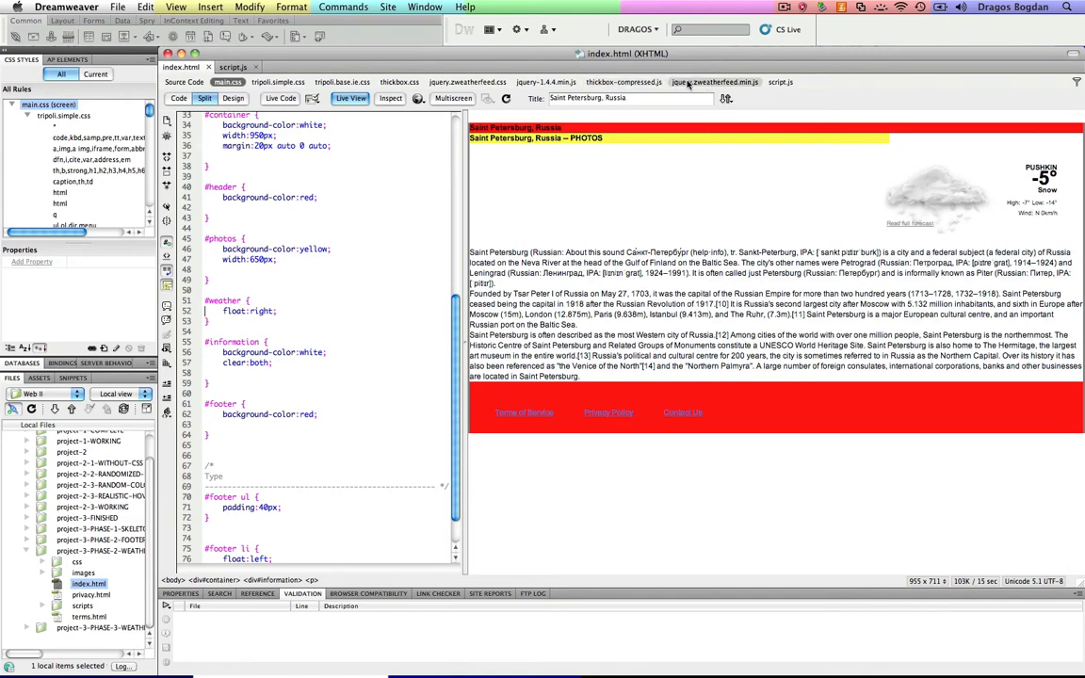
Step: In jquery.zweatherfeed.min.js, locate the default unit:'c' and change it to 'f'
{"action": "left_click", "coordinate": [716, 83]}
{"action": "type", "text": "unit"}
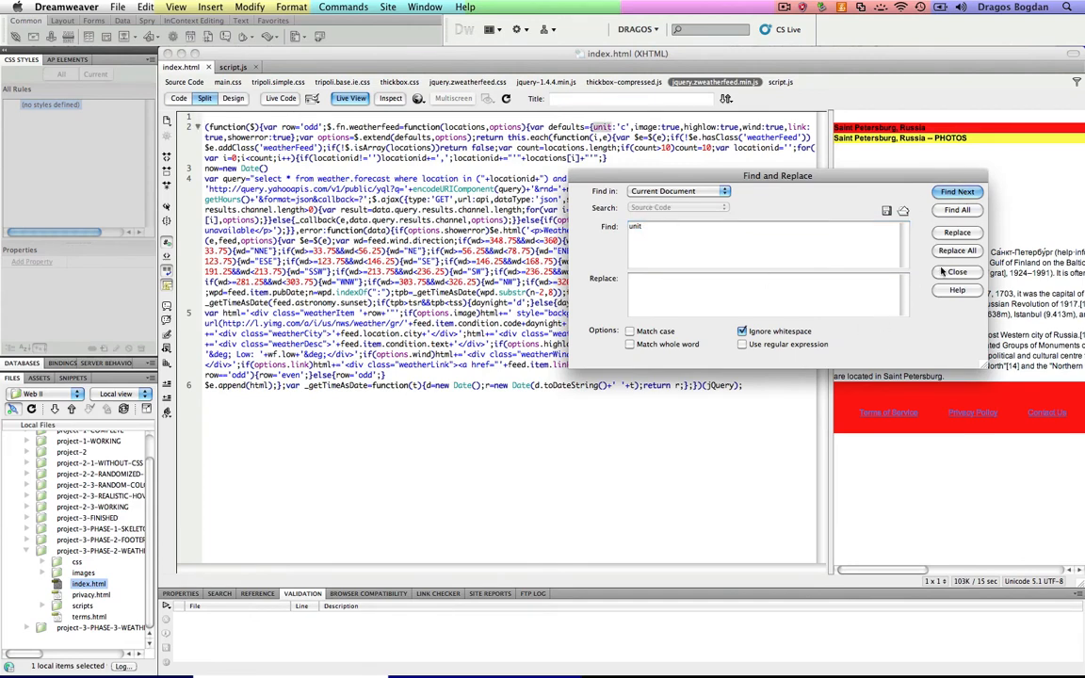
{"action": "left_click", "coordinate": [957, 271]}
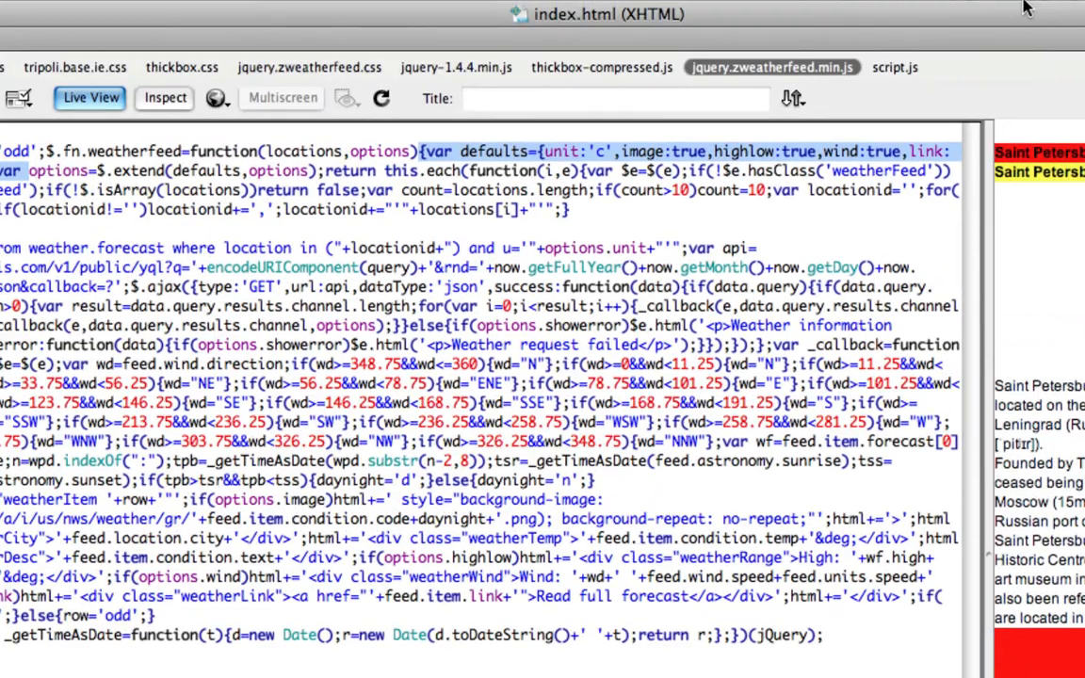
{"action": "mouse_move", "coordinate": [604, 160]}
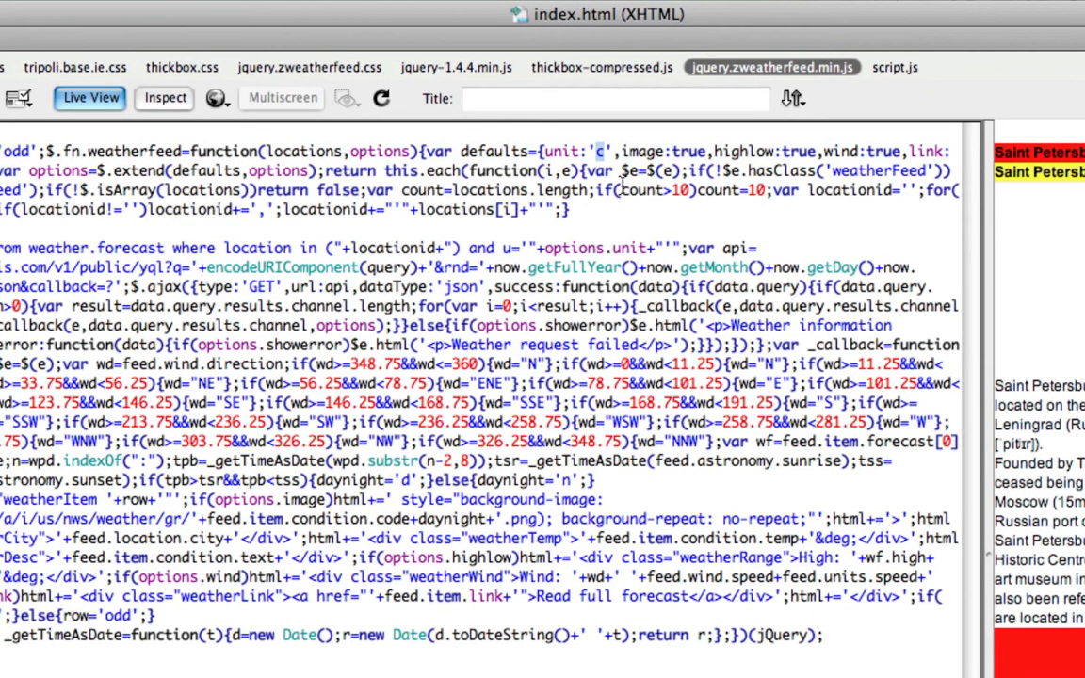
{"action": "type", "text": "f"}
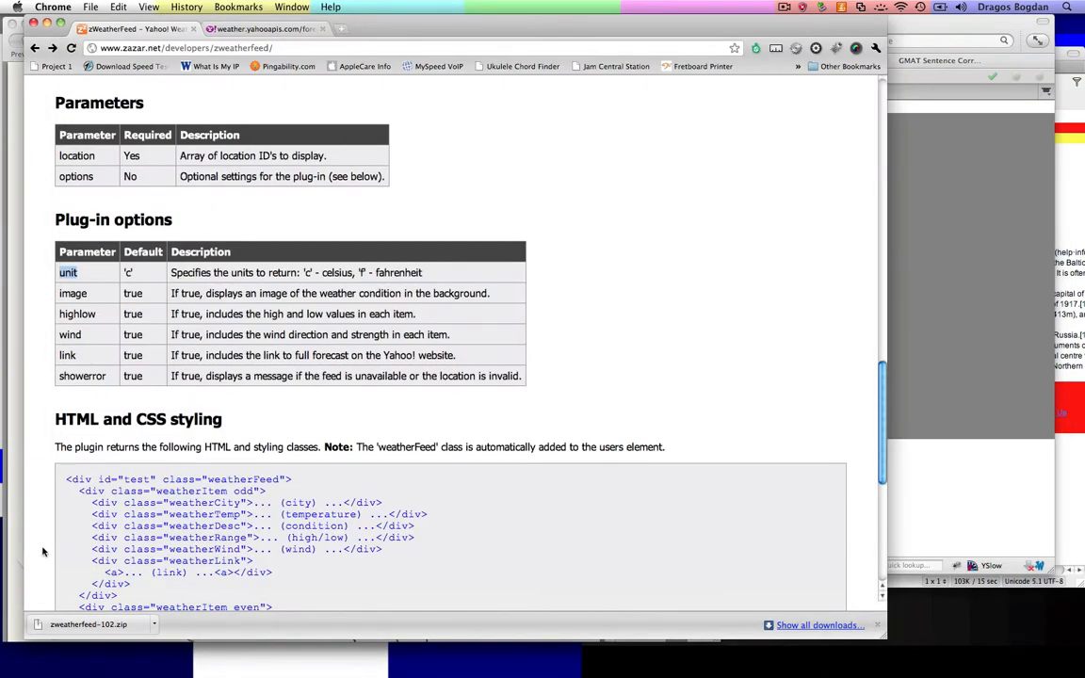
{"action": "mouse_move", "coordinate": [102, 407]}
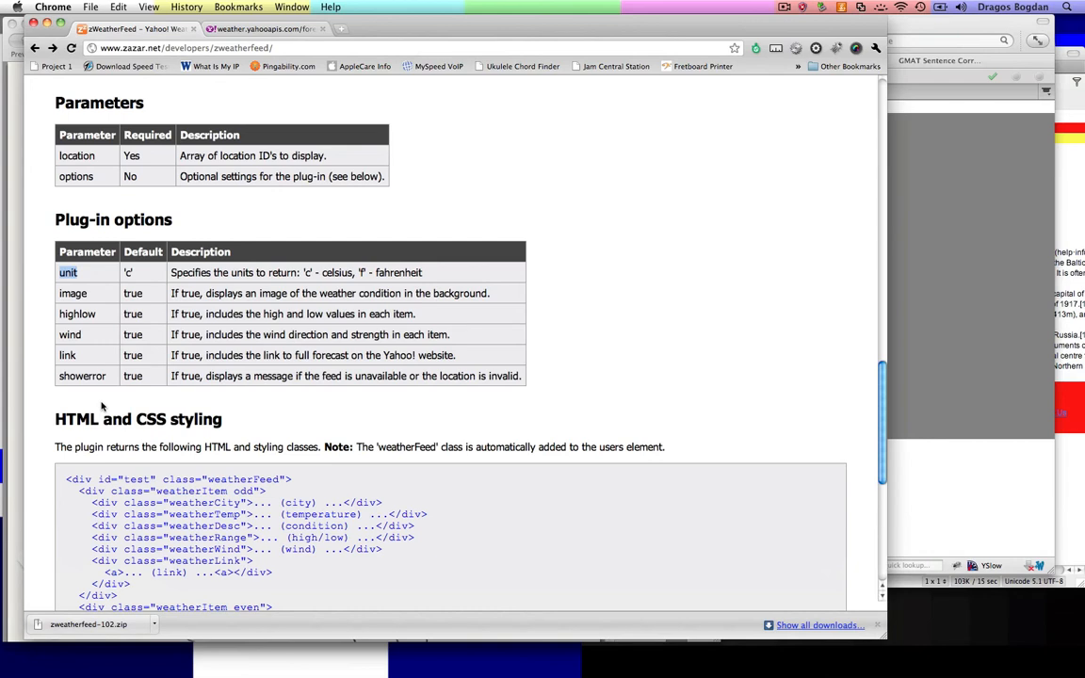
{"action": "mouse_move", "coordinate": [102, 313]}
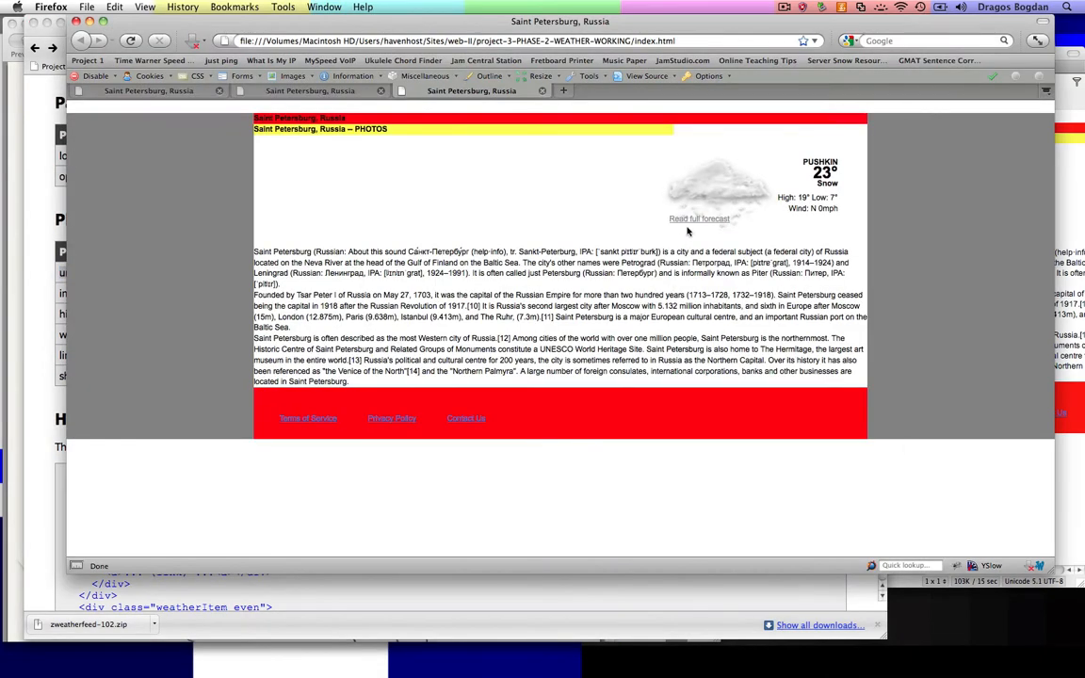
{"action": "left_click", "coordinate": [700, 218]}
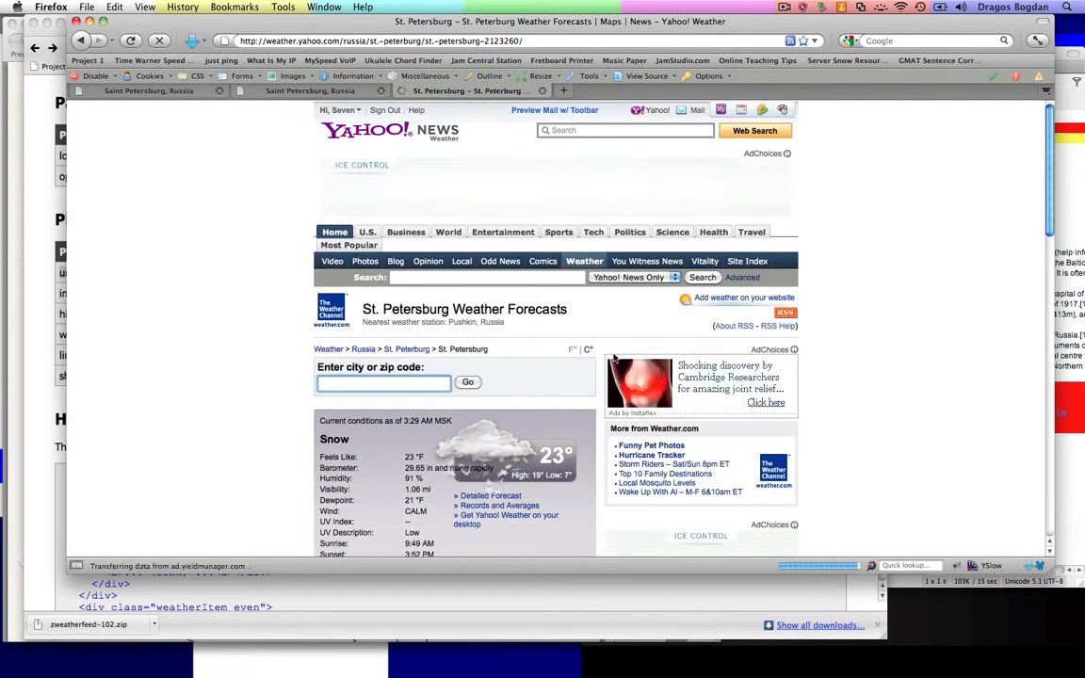
{"action": "left_click", "coordinate": [385, 382]}
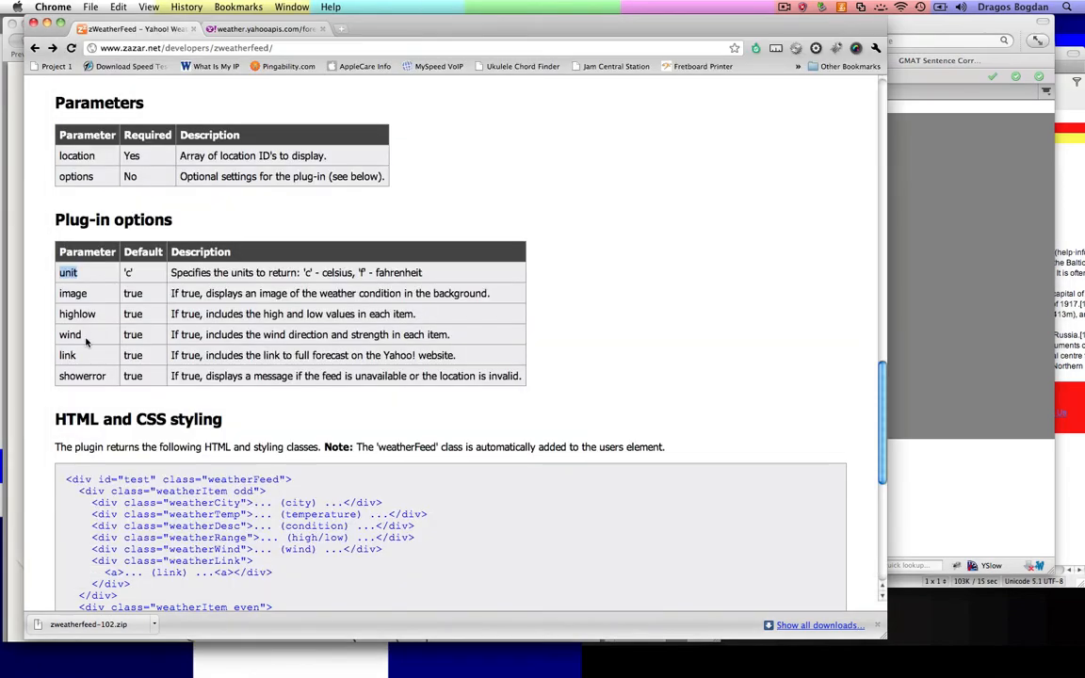
{"action": "scroll", "scroll_direction": "down", "scroll_amount": 3}
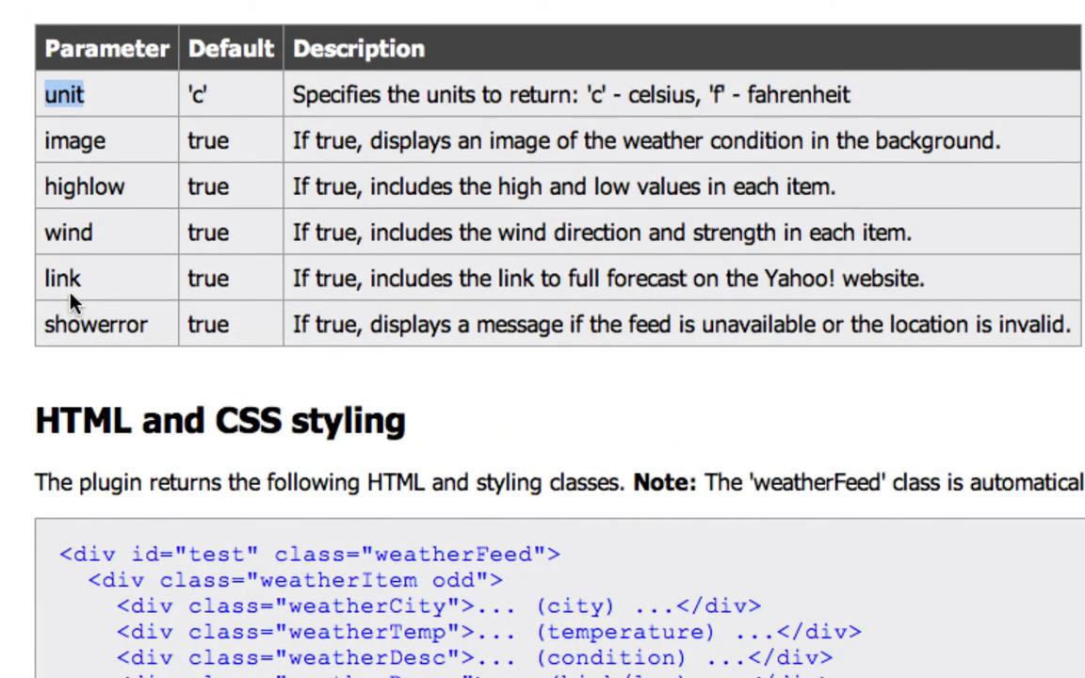
{"action": "mouse_move", "coordinate": [222, 290]}
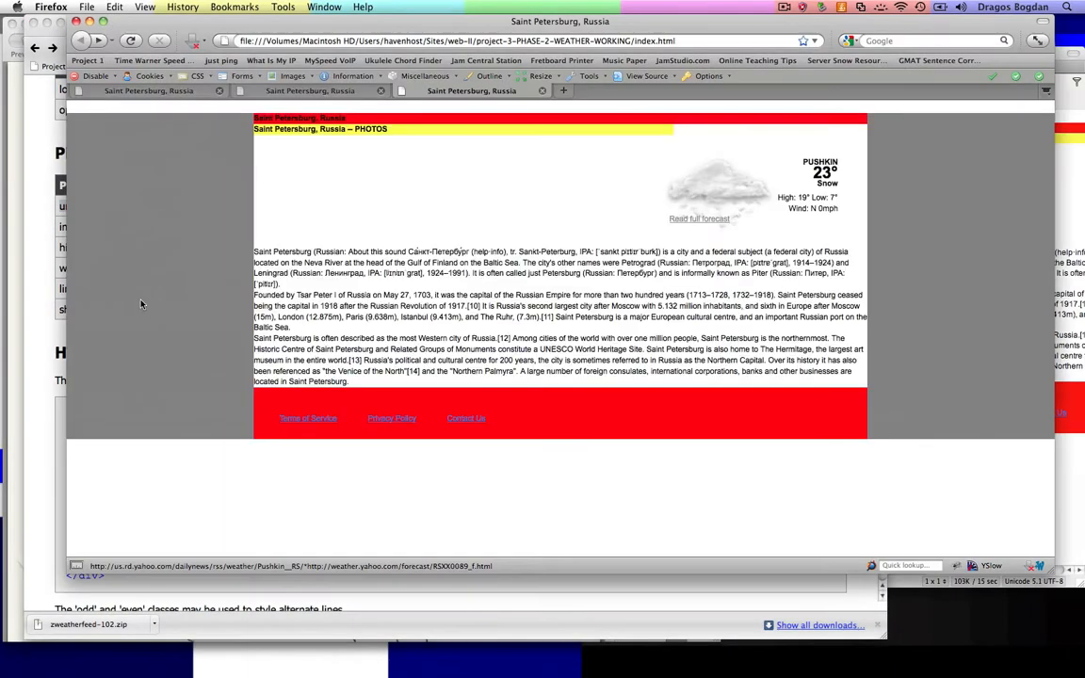
{"action": "mouse_move", "coordinate": [458, 654]}
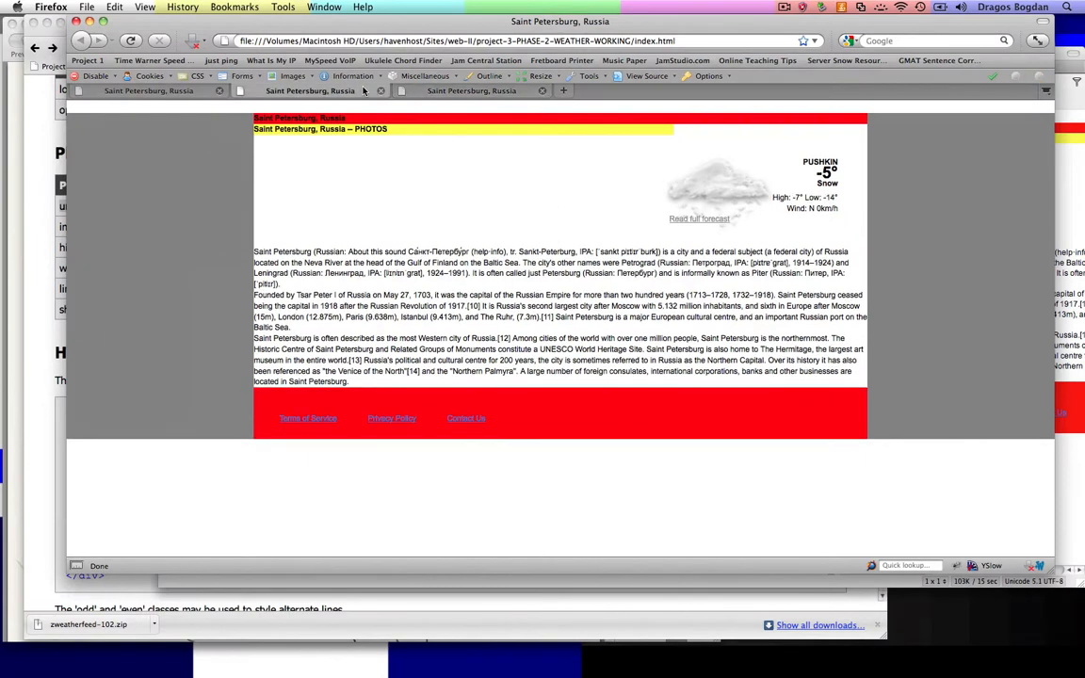
{"action": "mouse_move", "coordinate": [460, 81]}
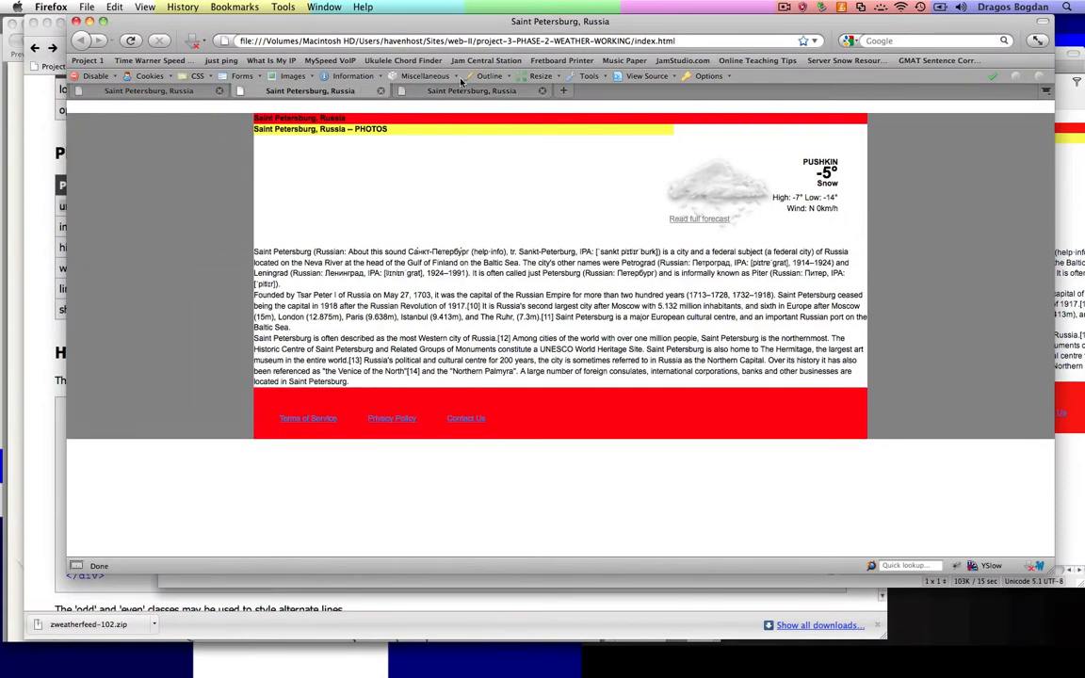